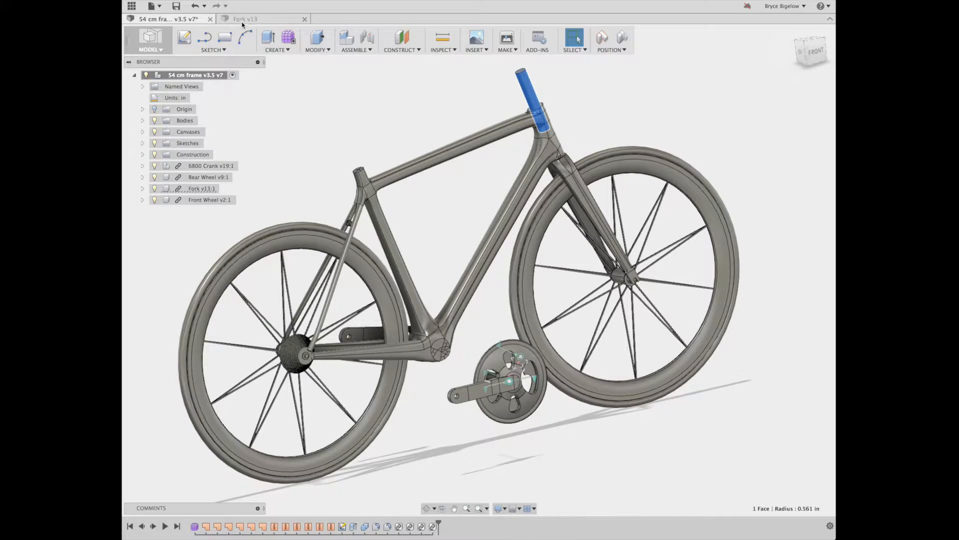
- Switch to the Fork v13 design and edit its dimensioned steerer half-profile sketch
click(245, 19)
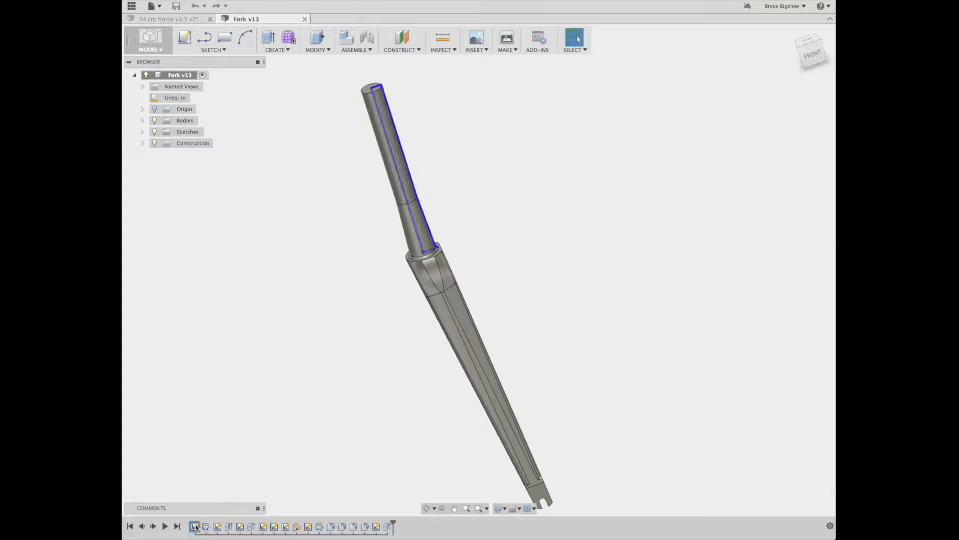
click(194, 526)
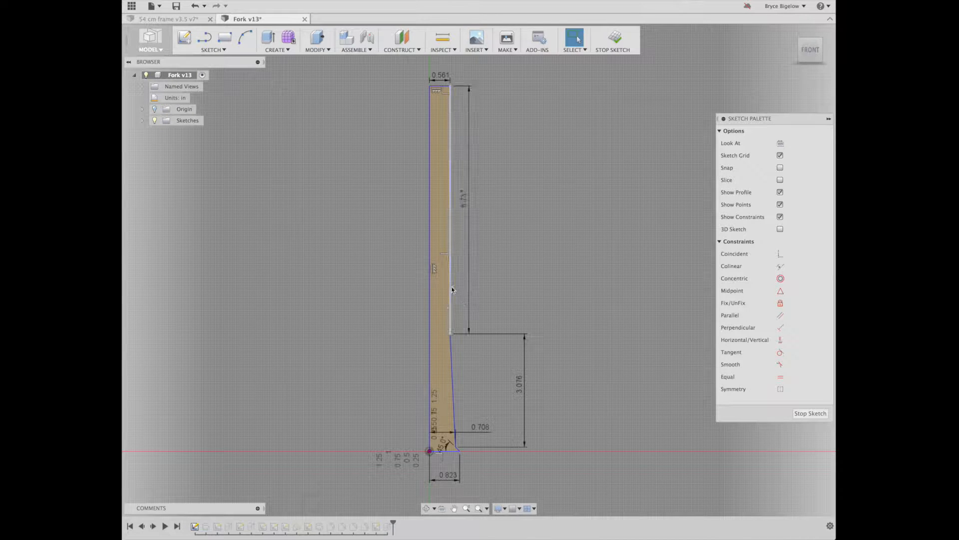
- Finish the steerer sketch so the revolve opens with a 360-degree New Body setting
click(452, 217)
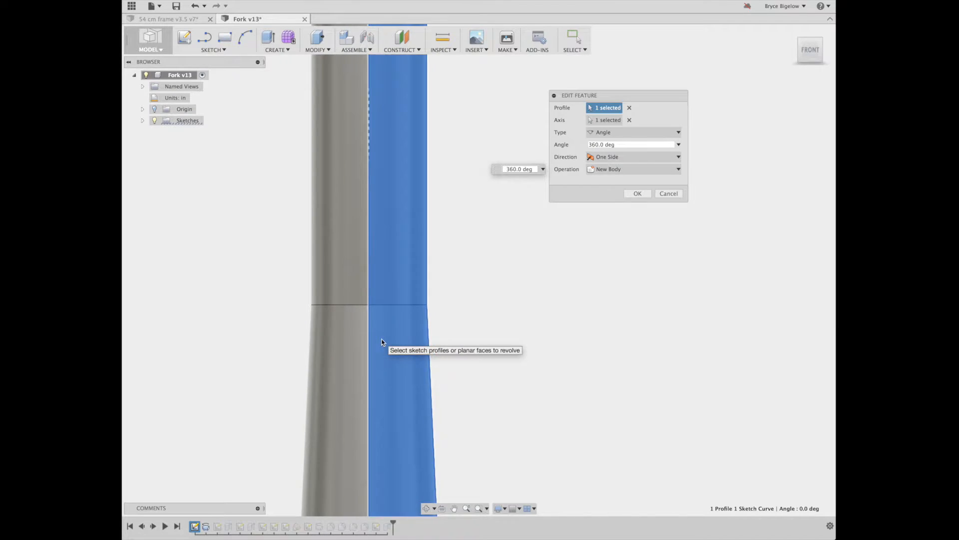
- Browse the Create menu, then confirm the steerer's 360-degree revolve
click(277, 49)
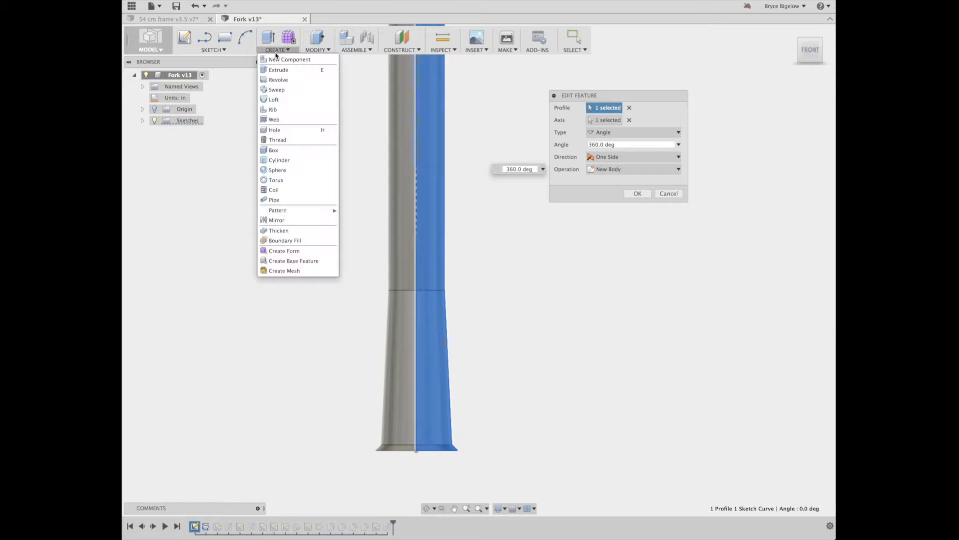
click(297, 109)
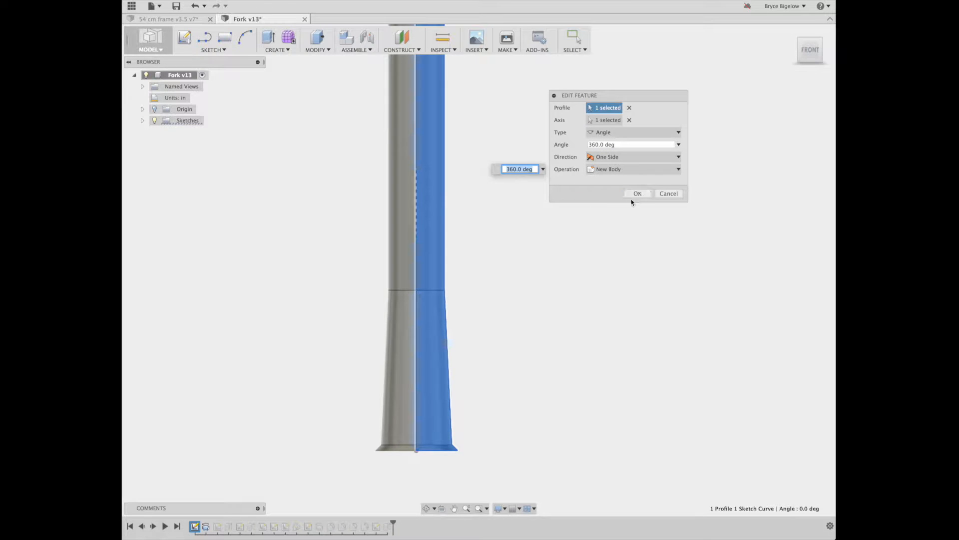
click(638, 193)
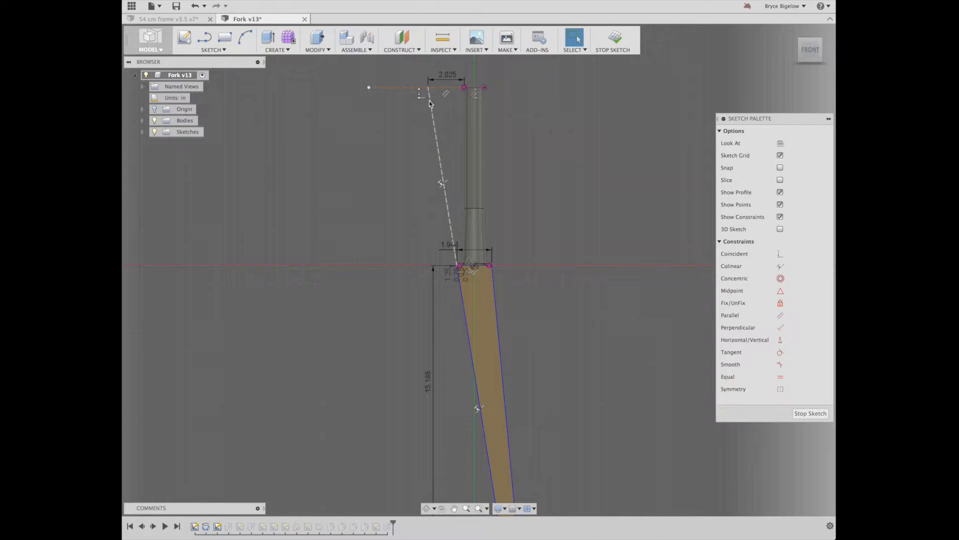
- Add angled construction lines and dimension the blade profile 2.025, 1.944 and 15.186
click(412, 88)
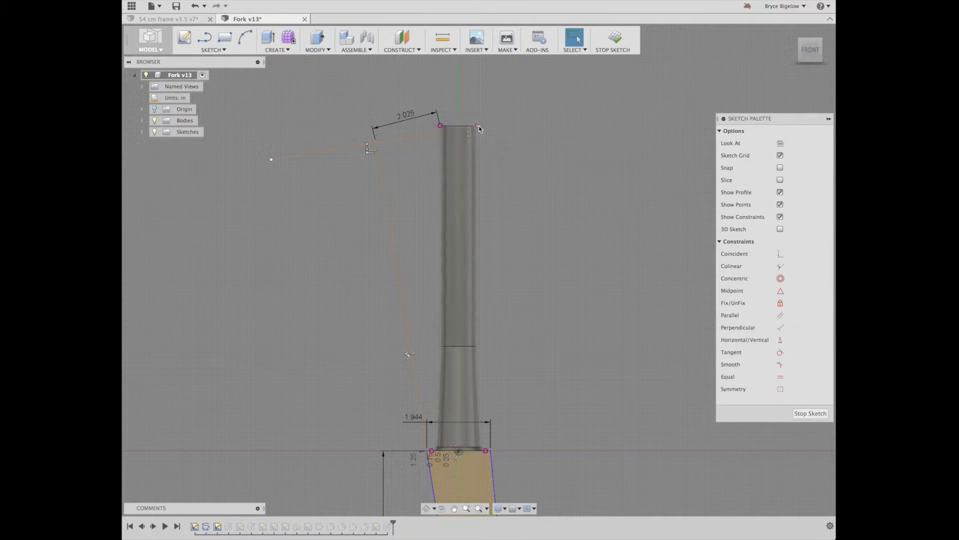
click(462, 228)
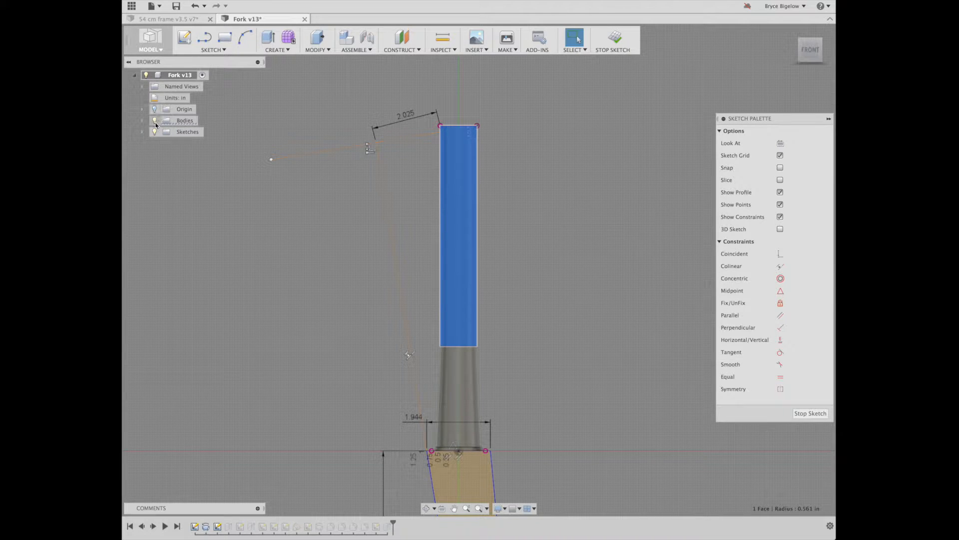
- Expand Bodies, inspect Body1's options, then finish the blade sketch to show the fork
click(155, 120)
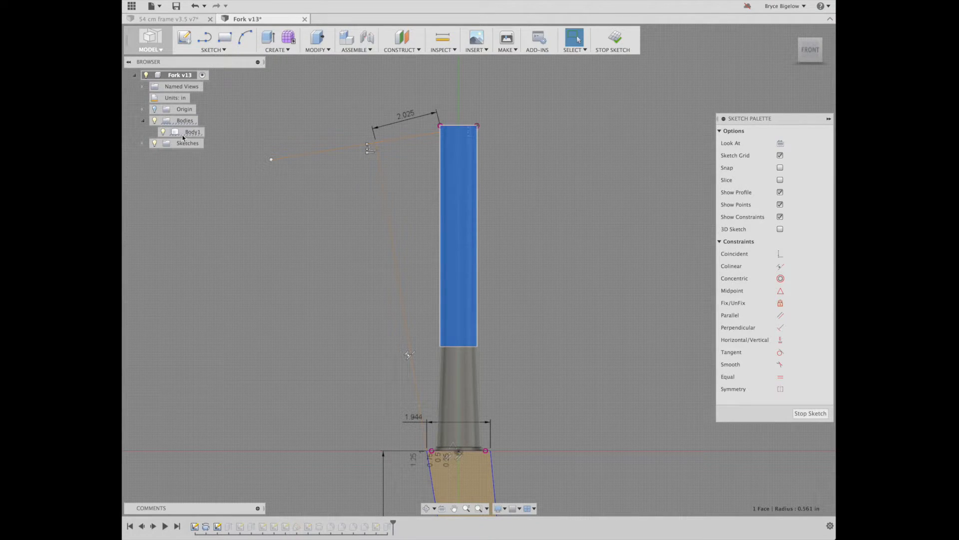
right_click(193, 132)
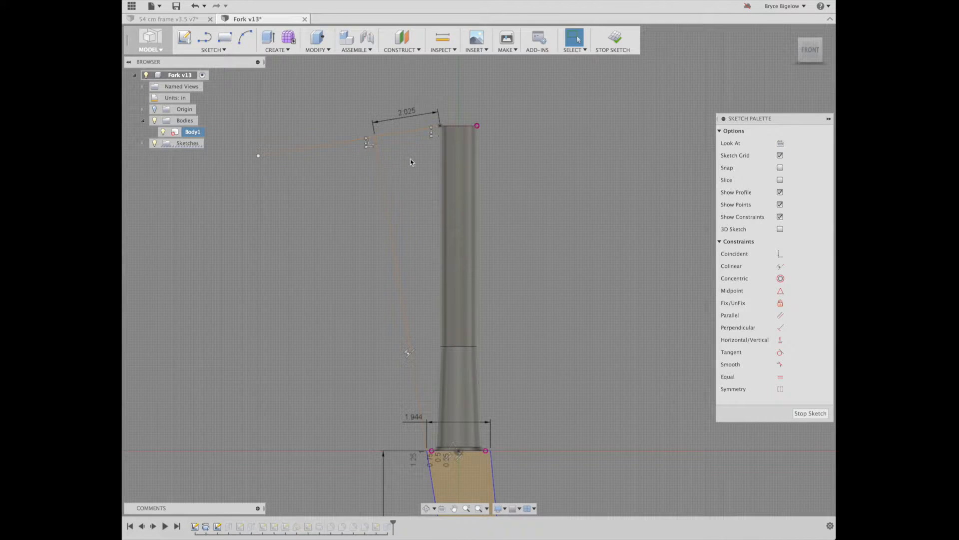
click(258, 156)
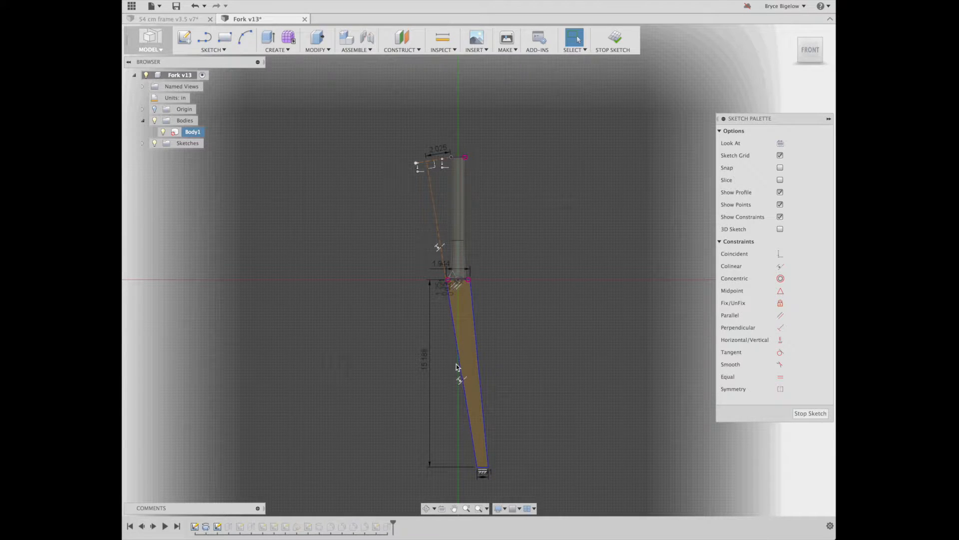
mouse_move(495, 485)
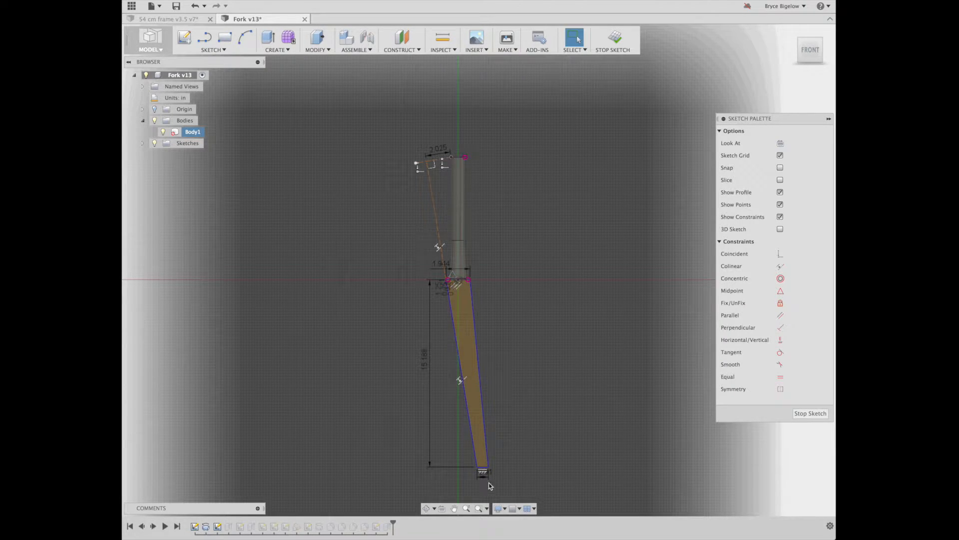
click(462, 304)
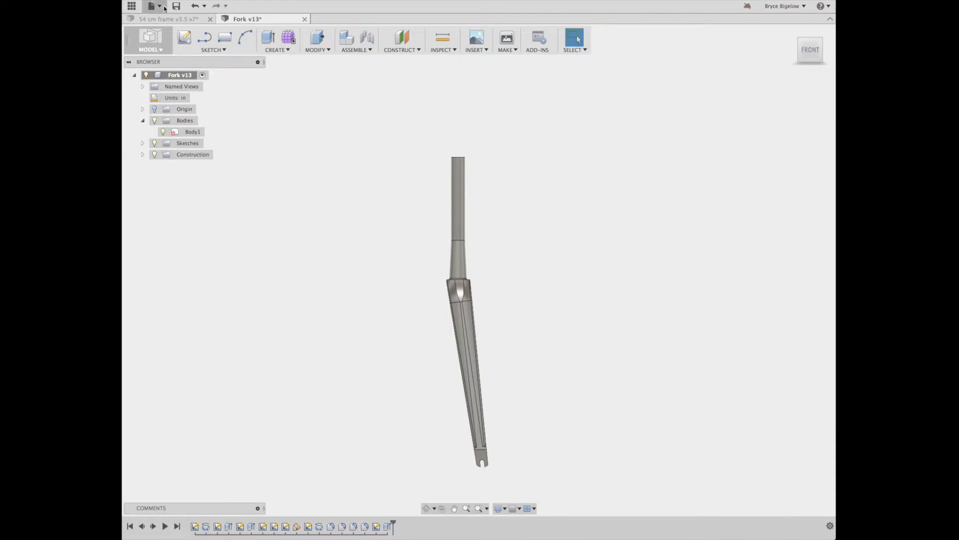
- Save the fork and review the symmetric 4.531 in blade extrude without changes
click(176, 5)
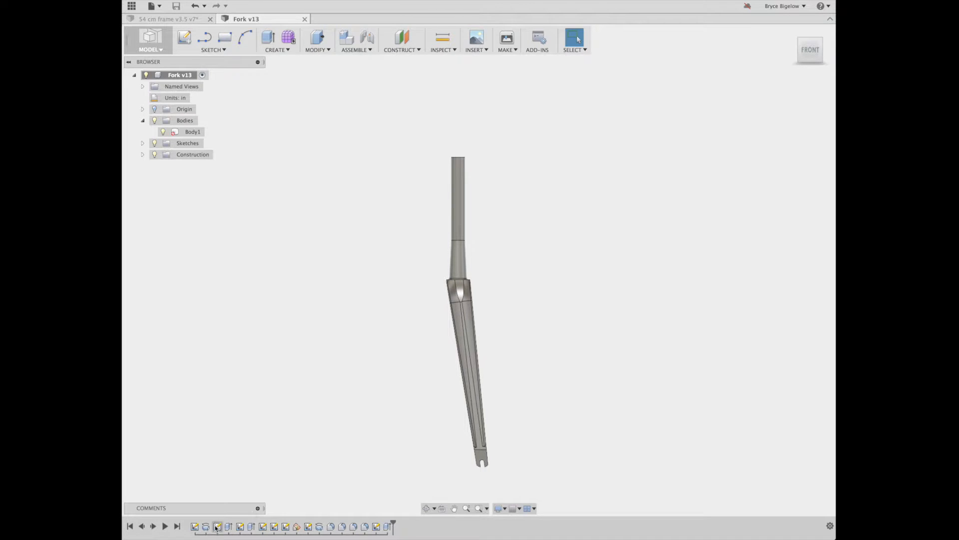
click(220, 527)
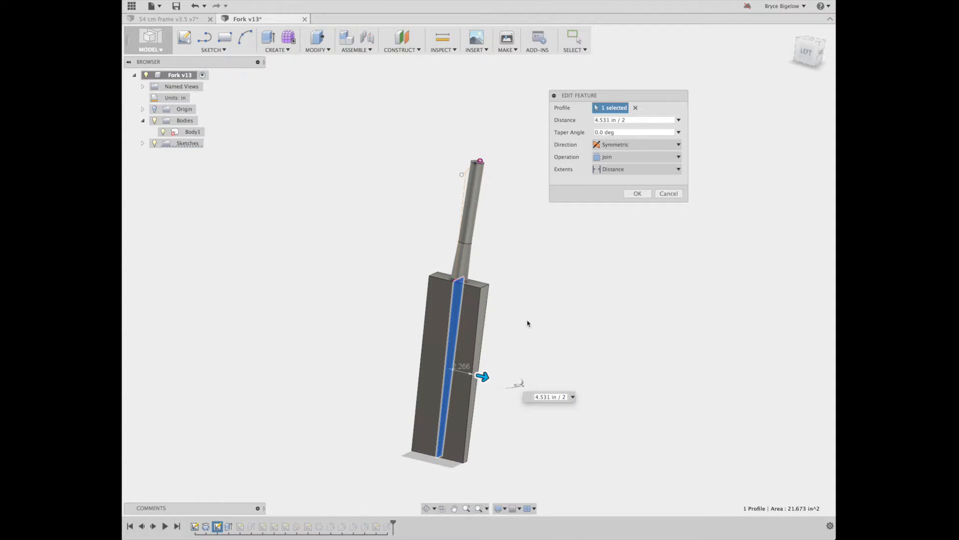
mouse_move(468, 465)
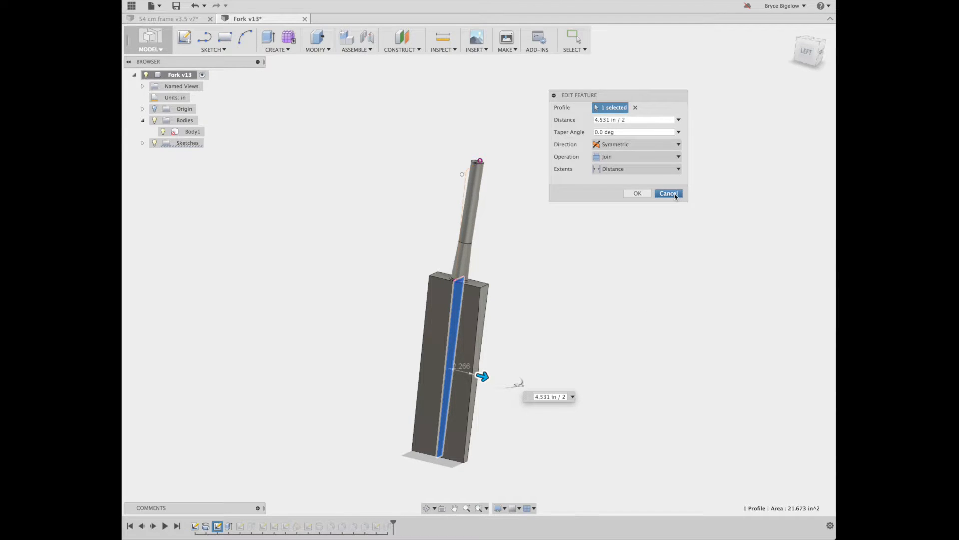
click(669, 193)
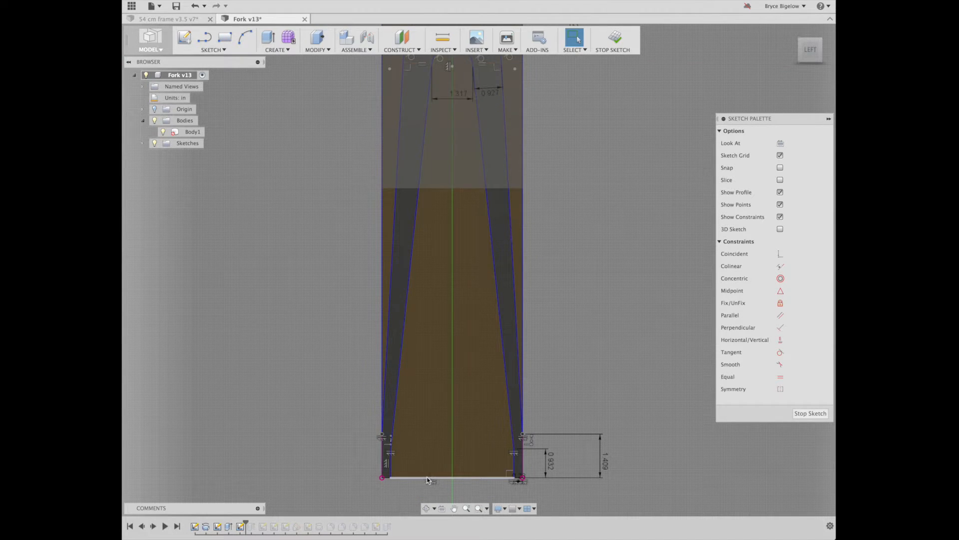
- Finish the front-view blade sketch (1.311, 0.927, 0.992, 1.409), showing two tapered legs
scroll(down, 3)
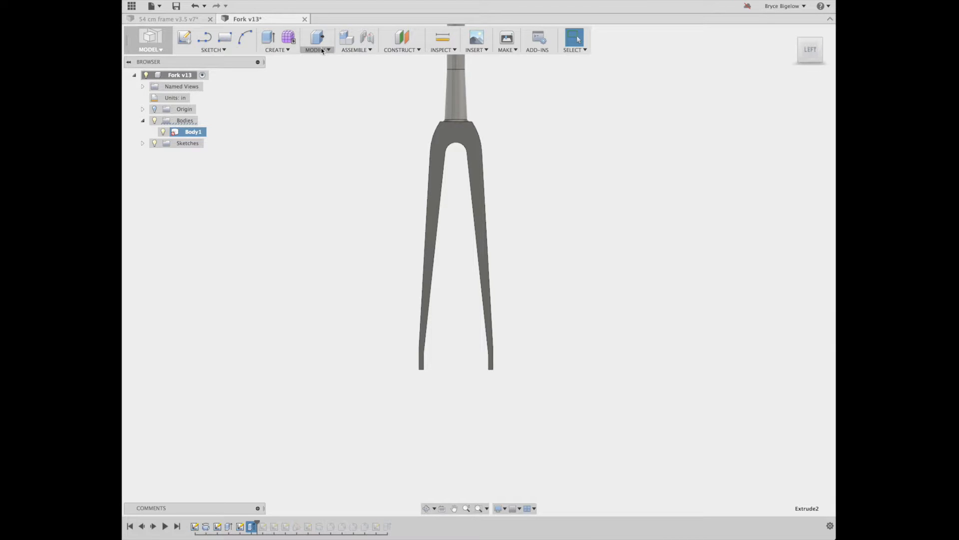
click(316, 40)
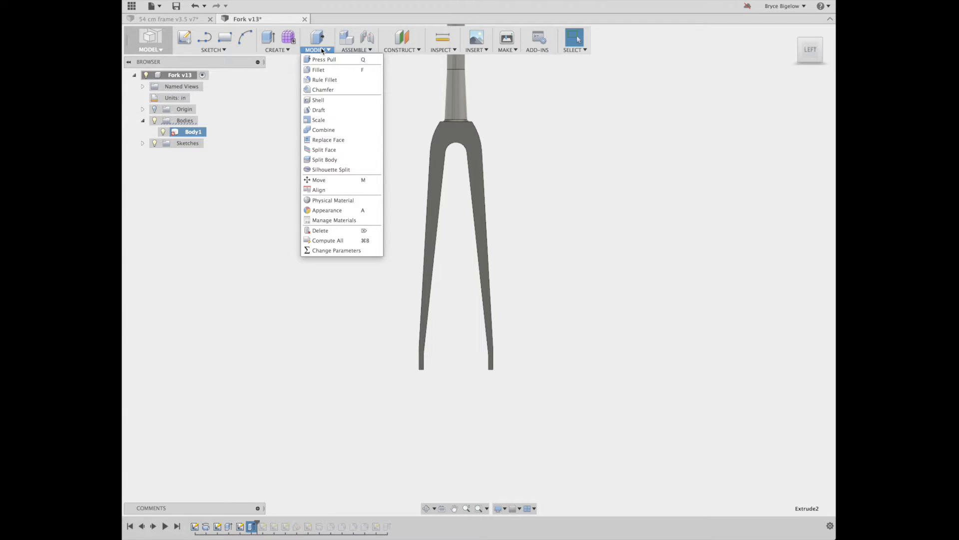
mouse_move(324, 60)
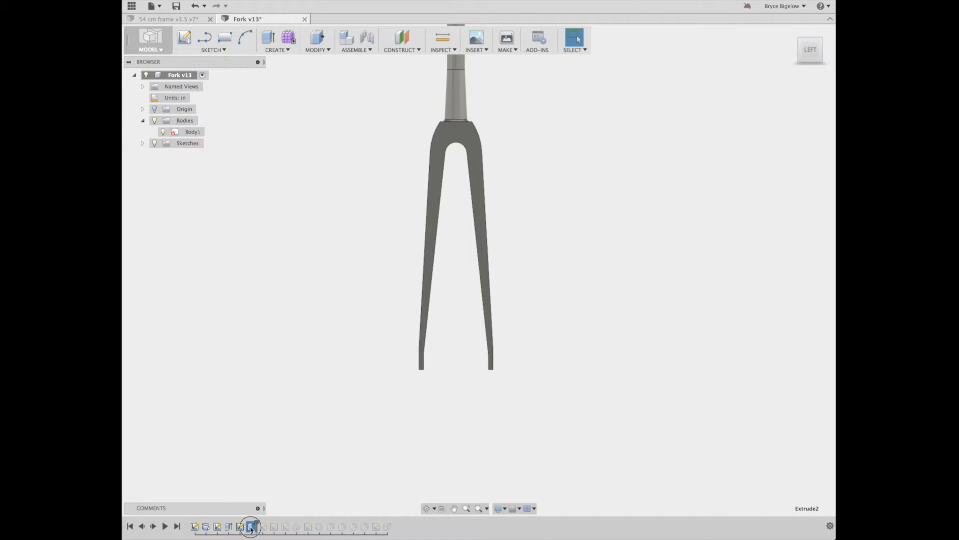
- Open the two-sided cut extrude, 5.107 in and 3.228 in, for editing
double_click(240, 526)
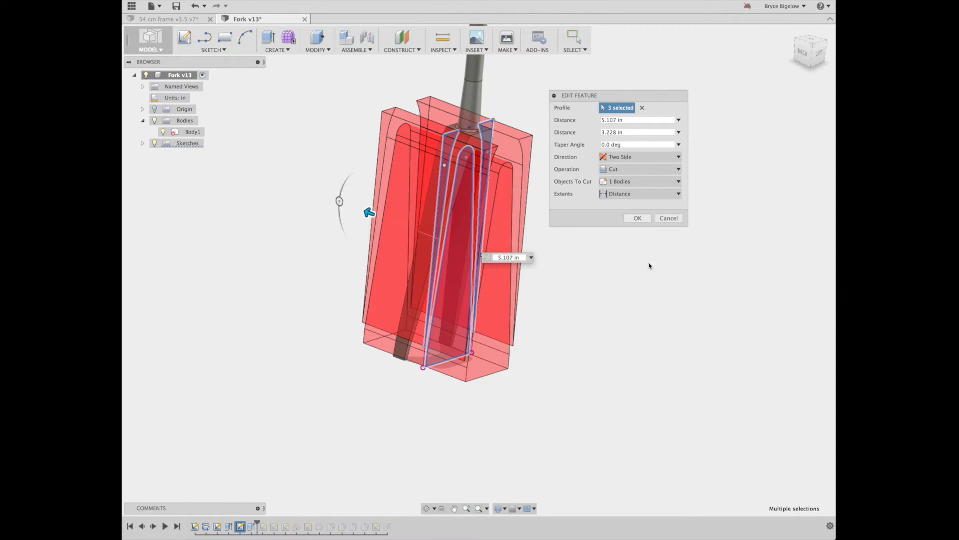
click(637, 218)
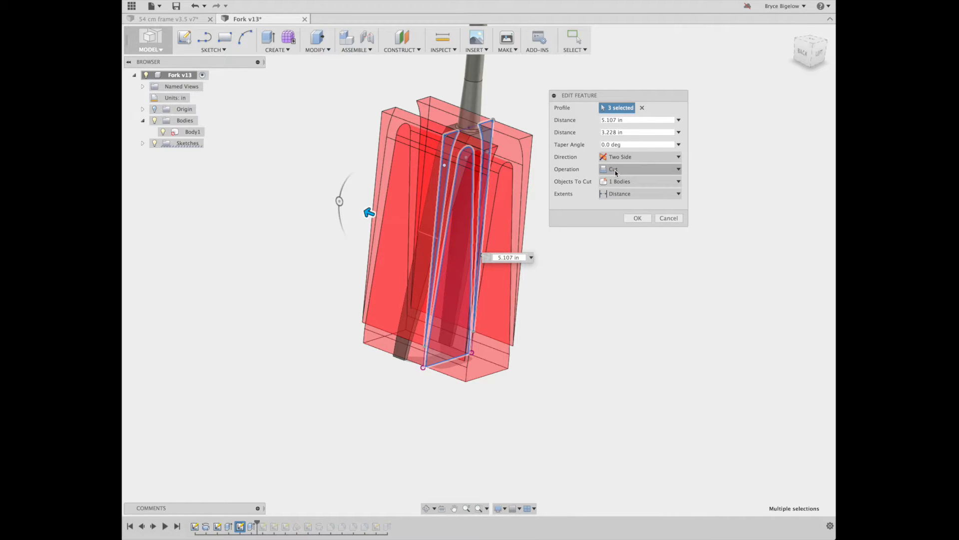
- Confirm the extrude operation is Cut and view the two-bladed fork in 3D
click(640, 168)
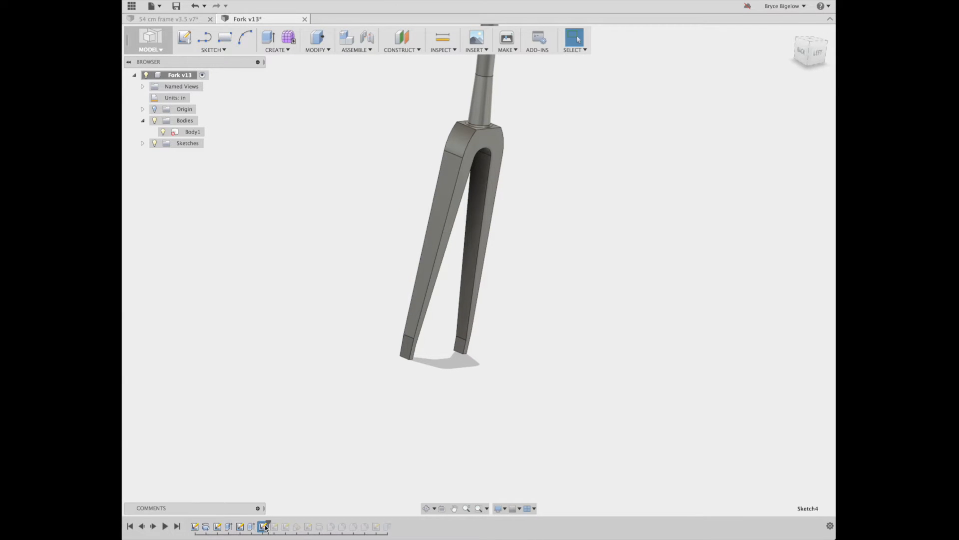
- Step through the timeline to Sketch5 and edit it to review the tapered blade outline
click(264, 526)
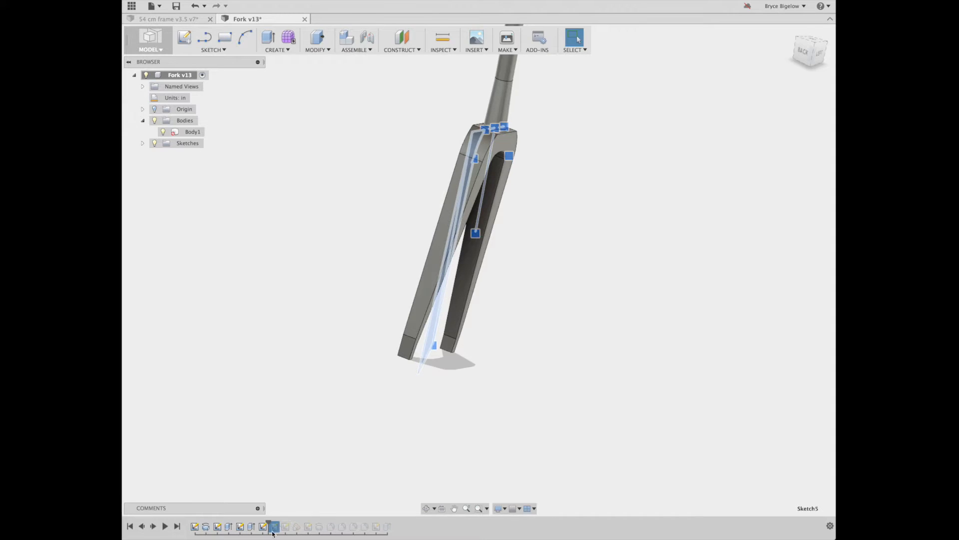
click(277, 525)
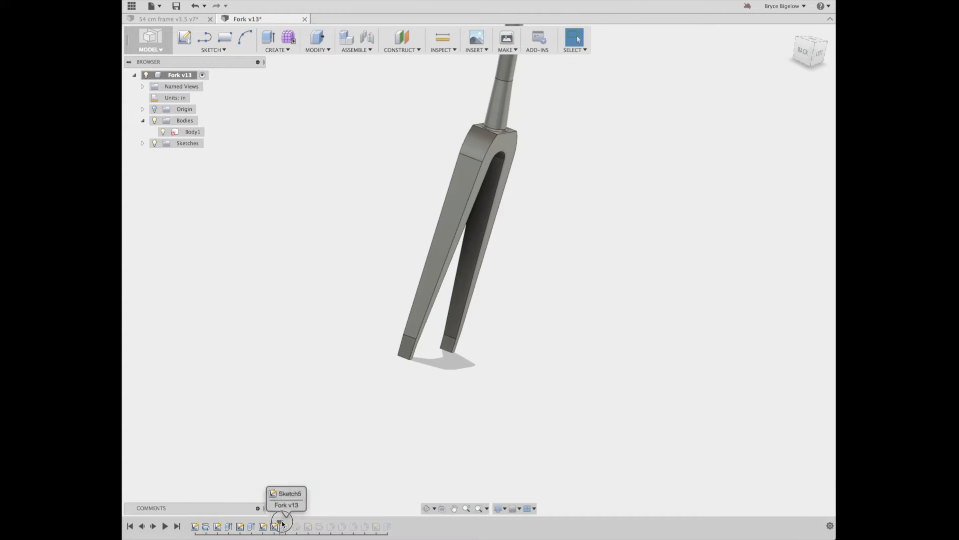
click(276, 538)
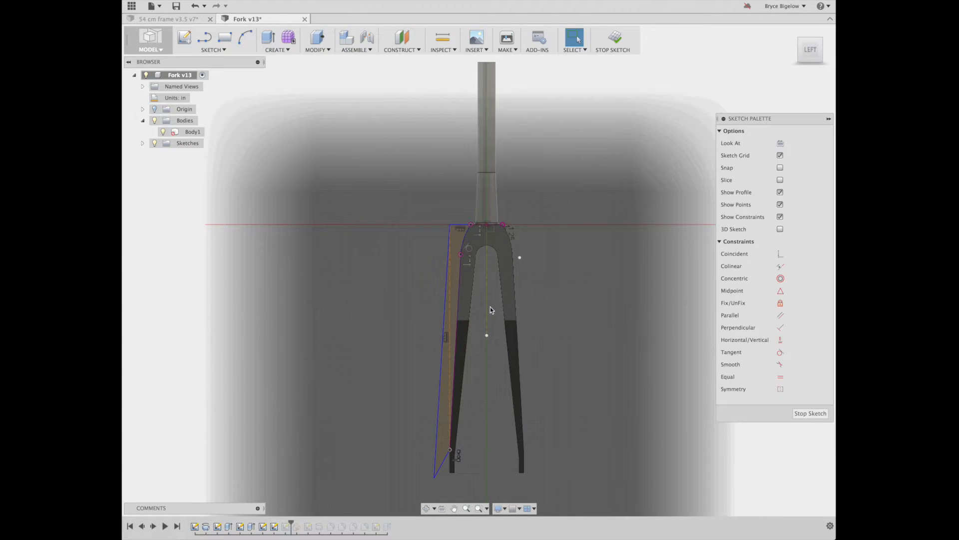
mouse_move(513, 357)
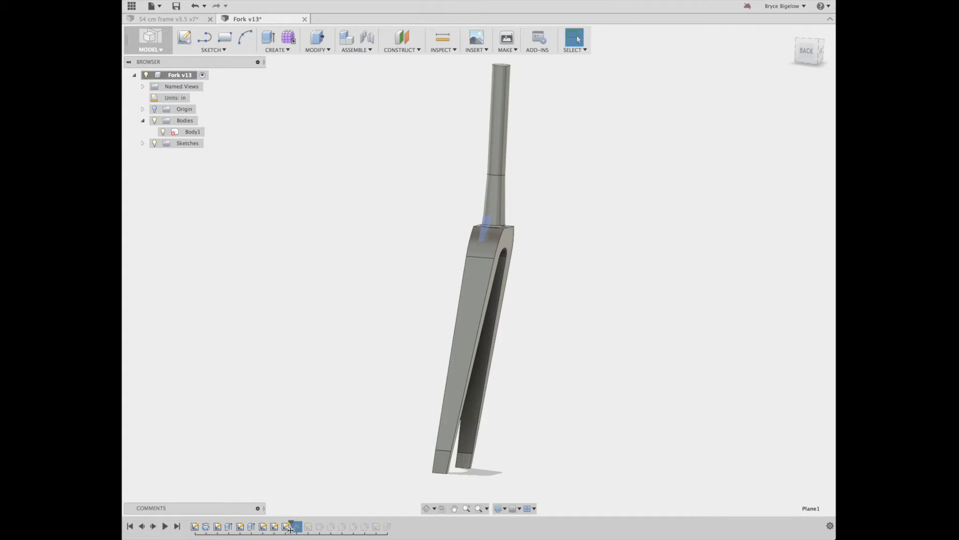
- Review the angled construction plane's 97.3° angle and cancel, leaving it unchanged
click(297, 526)
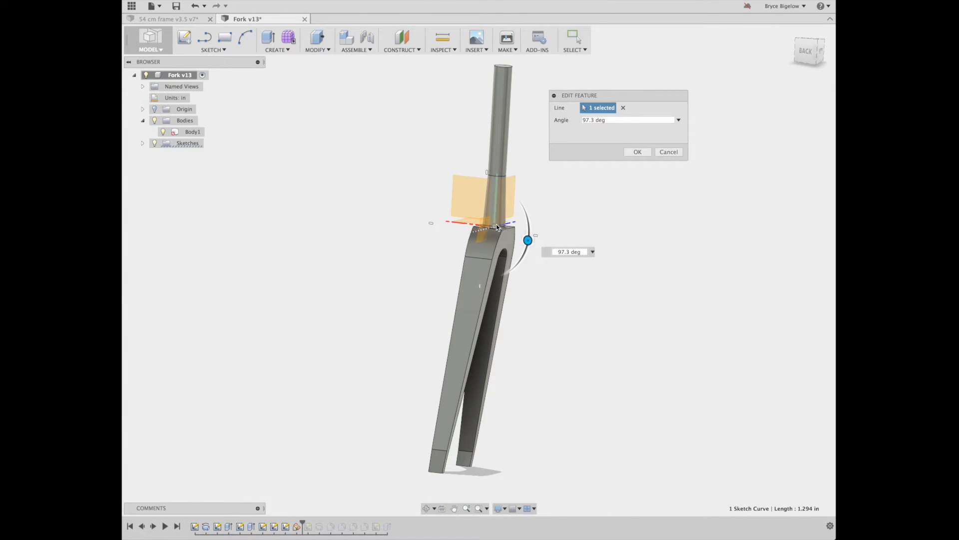
mouse_move(524, 224)
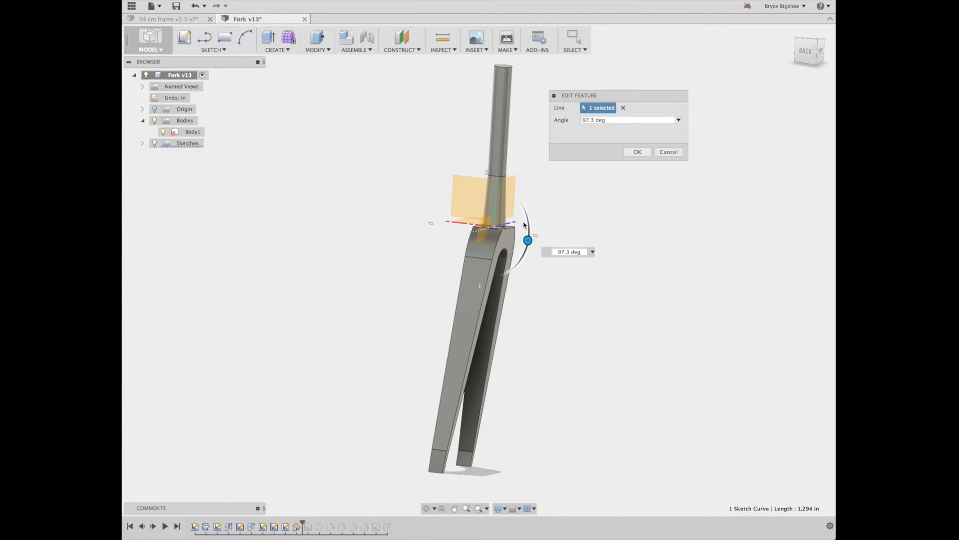
mouse_move(629, 139)
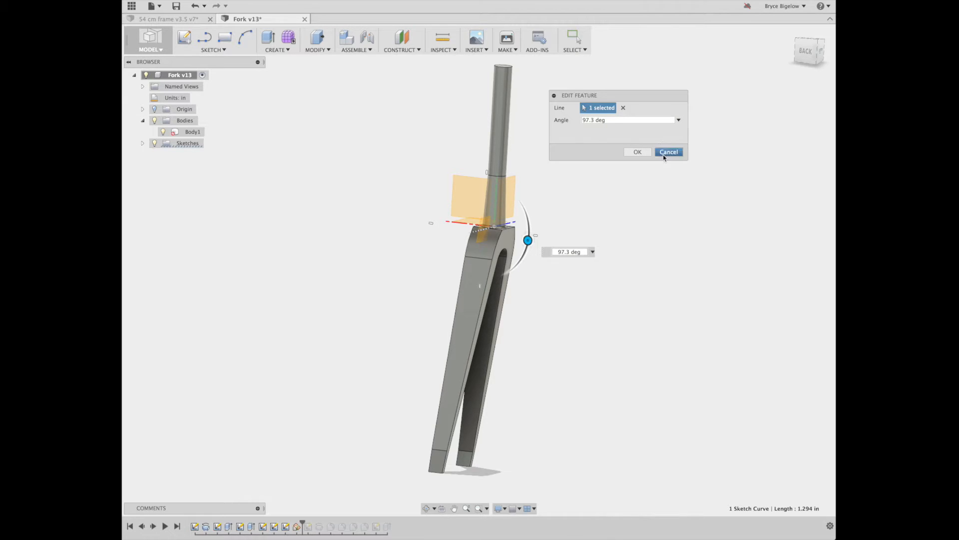
click(669, 152)
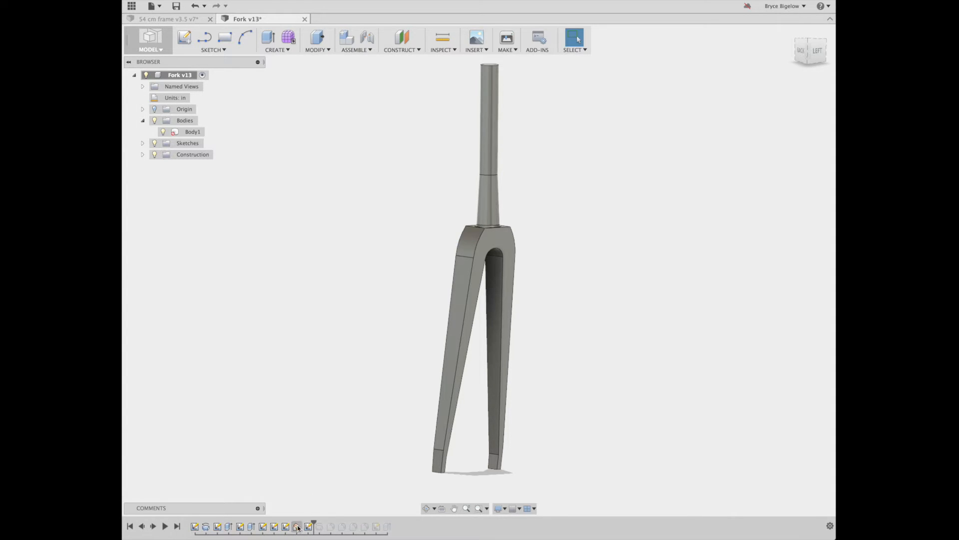
mouse_move(319, 526)
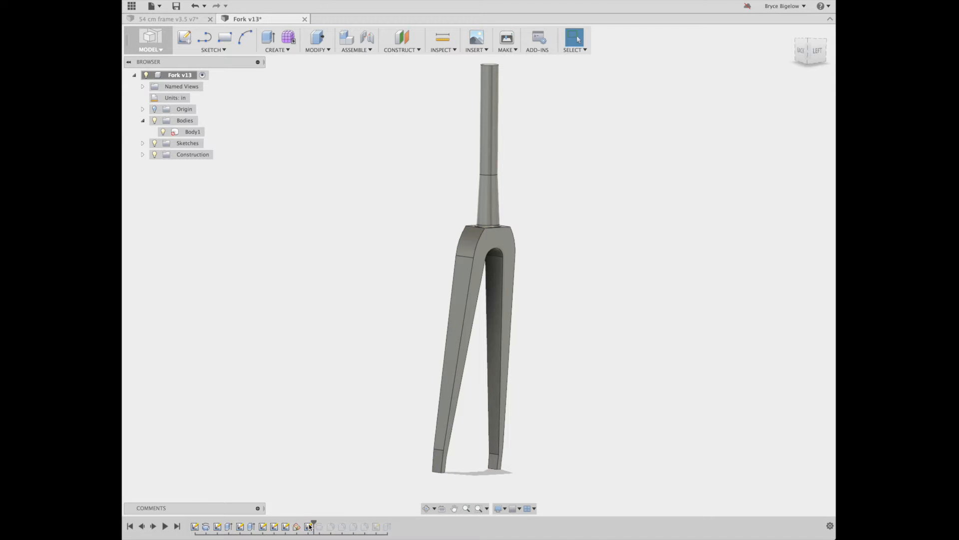
- Open Sketch6 for editing, browse Project/Include without choosing, and list Sketch1–Sketch7
click(307, 527)
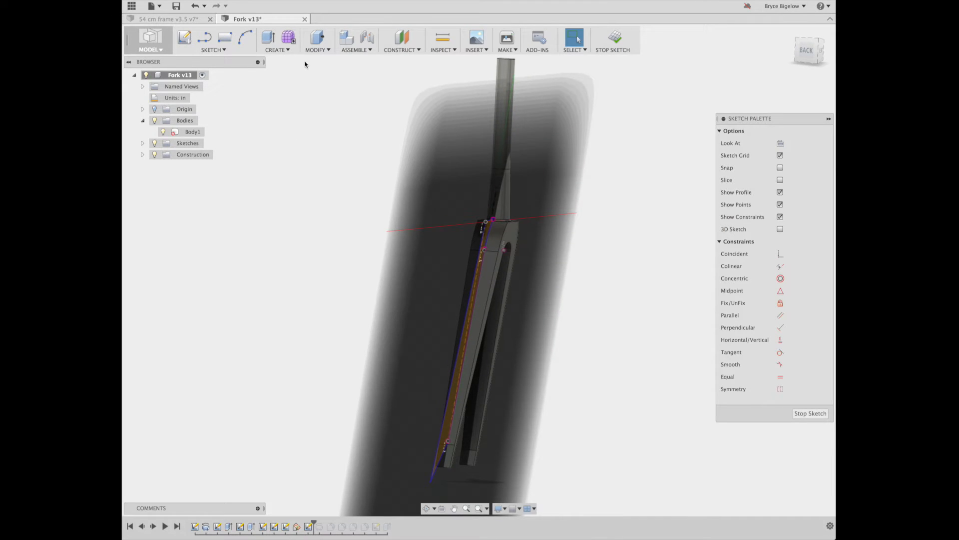
click(213, 49)
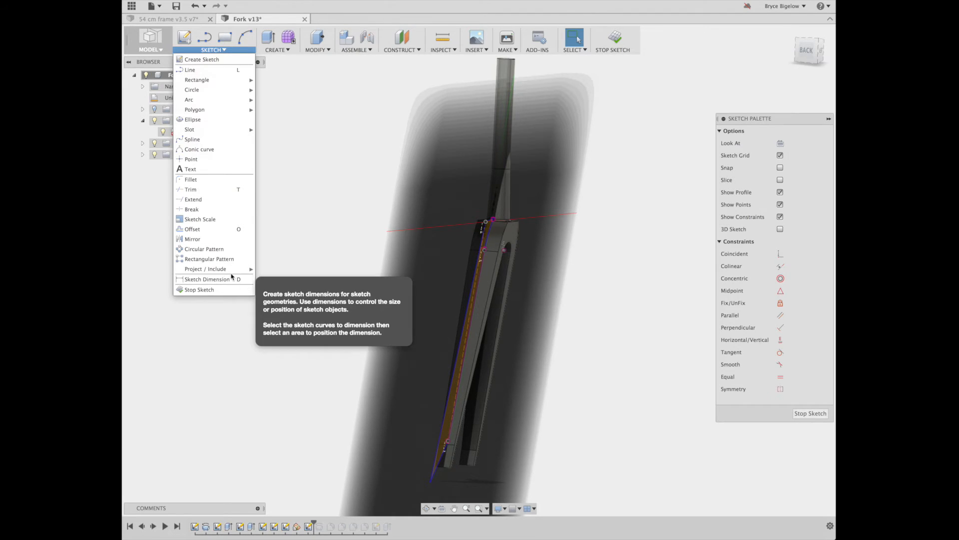
mouse_move(205, 268)
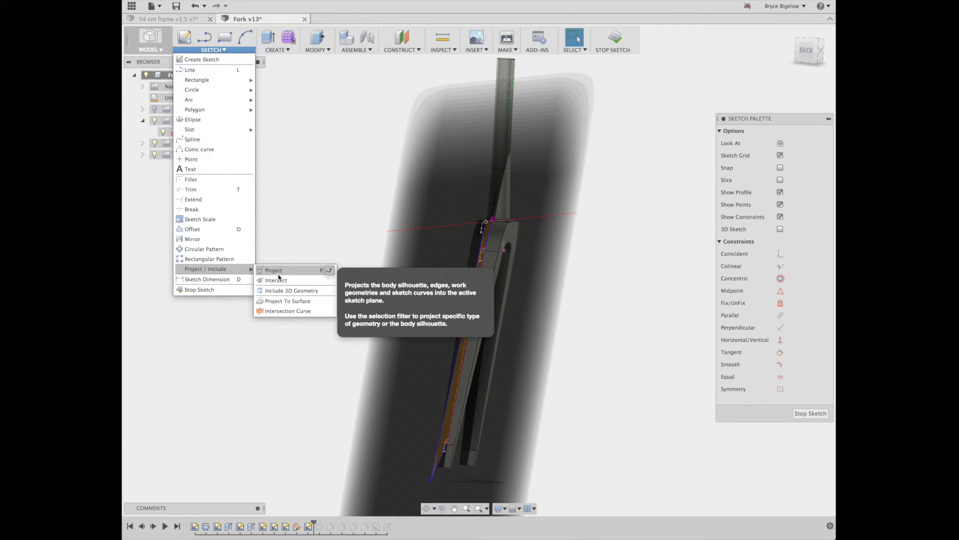
mouse_move(301, 211)
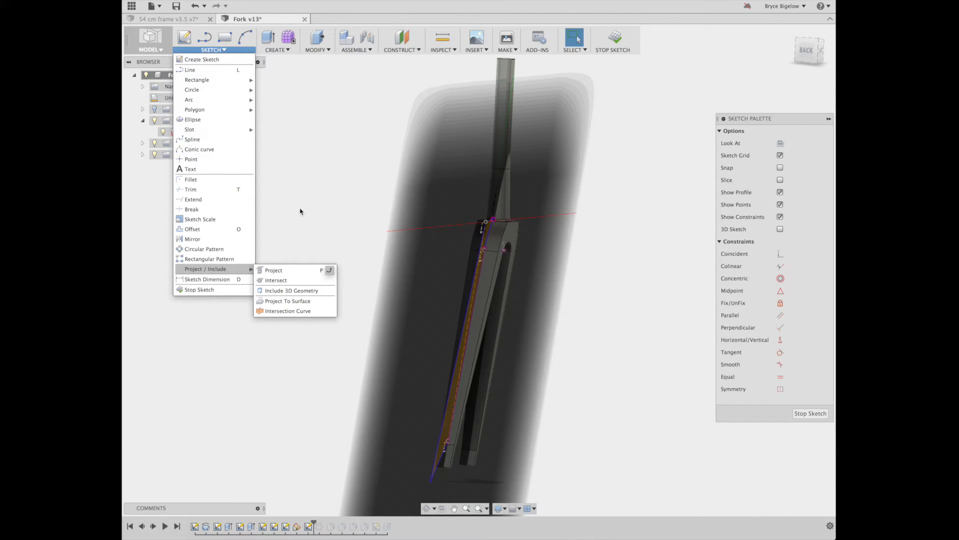
click(273, 270)
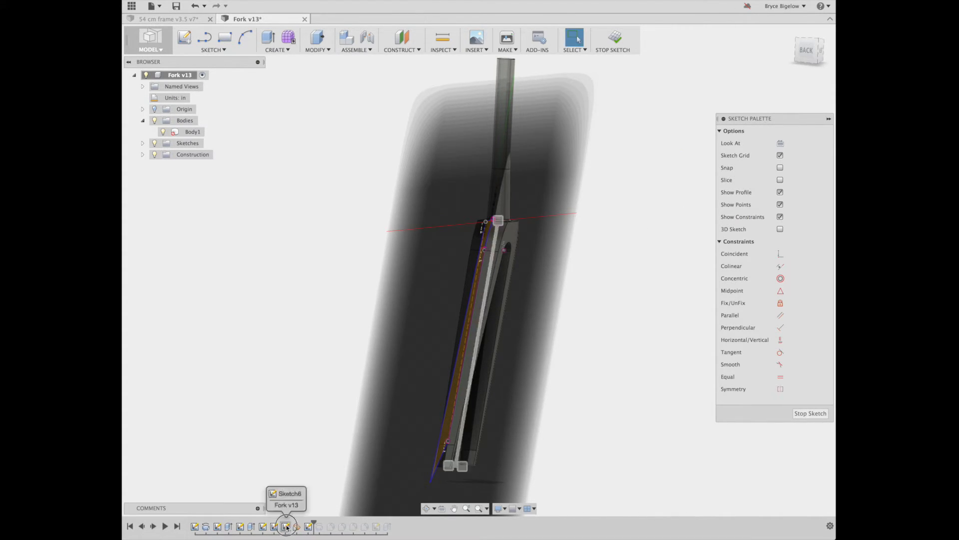
click(142, 143)
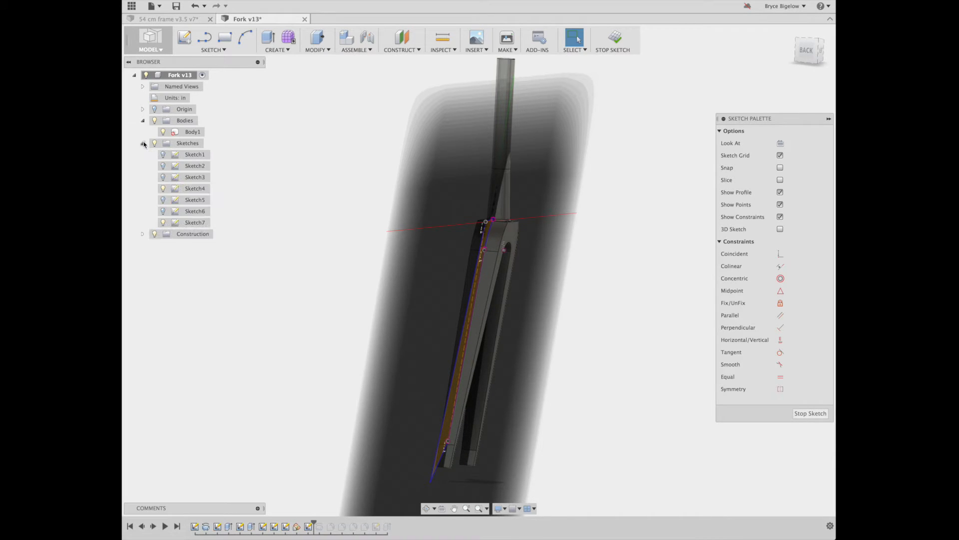
click(195, 199)
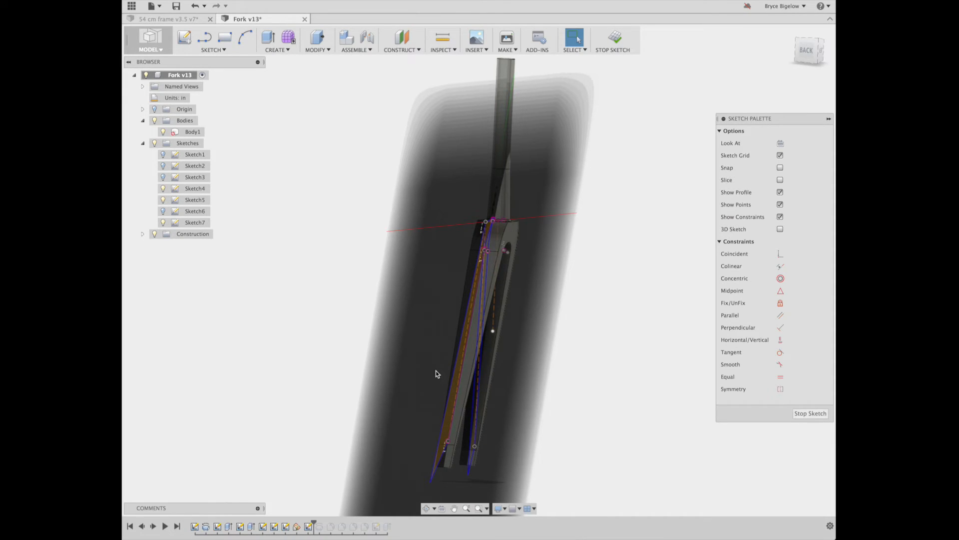
mouse_move(451, 334)
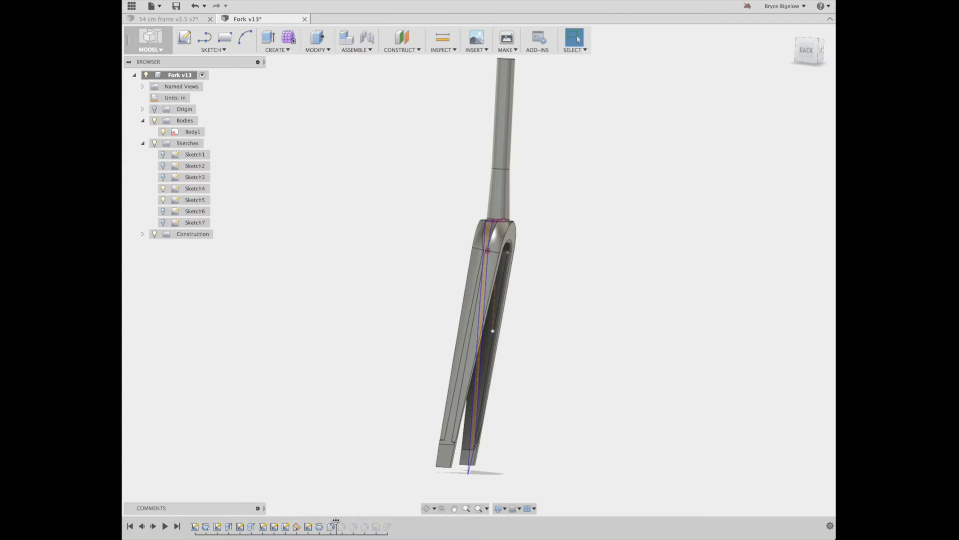
- Review the Sketch7 revolve cut (Cut, 360°, One Side) and confirm it with OK
click(318, 526)
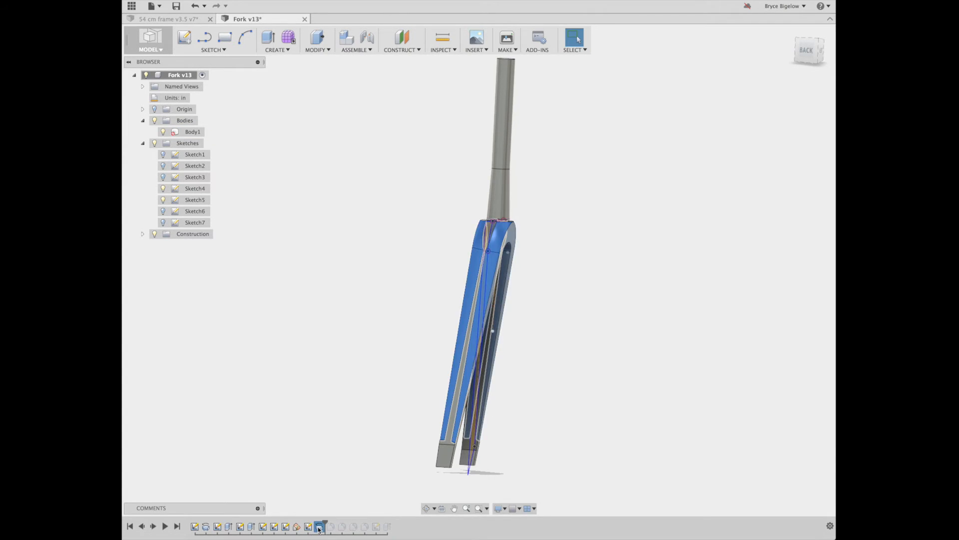
double_click(195, 222)
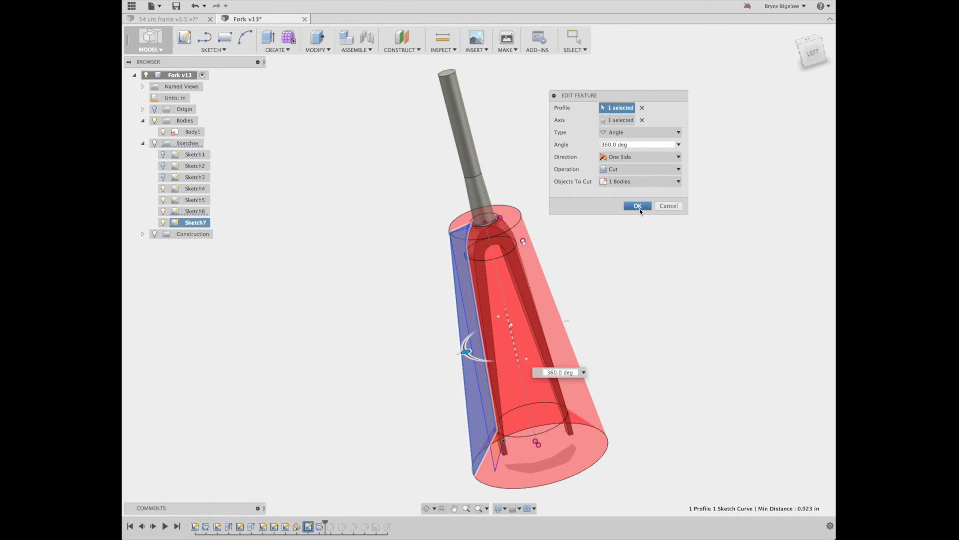
click(637, 206)
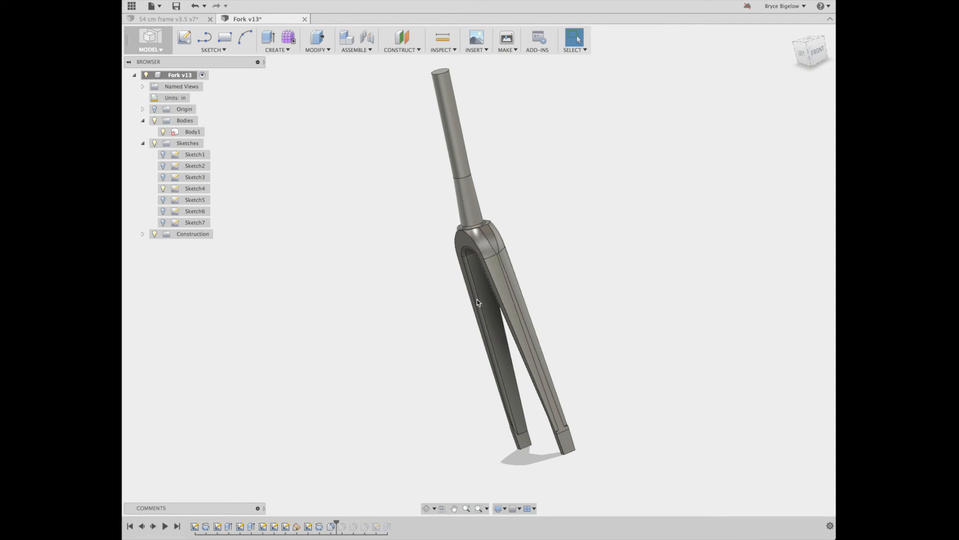
mouse_move(344, 522)
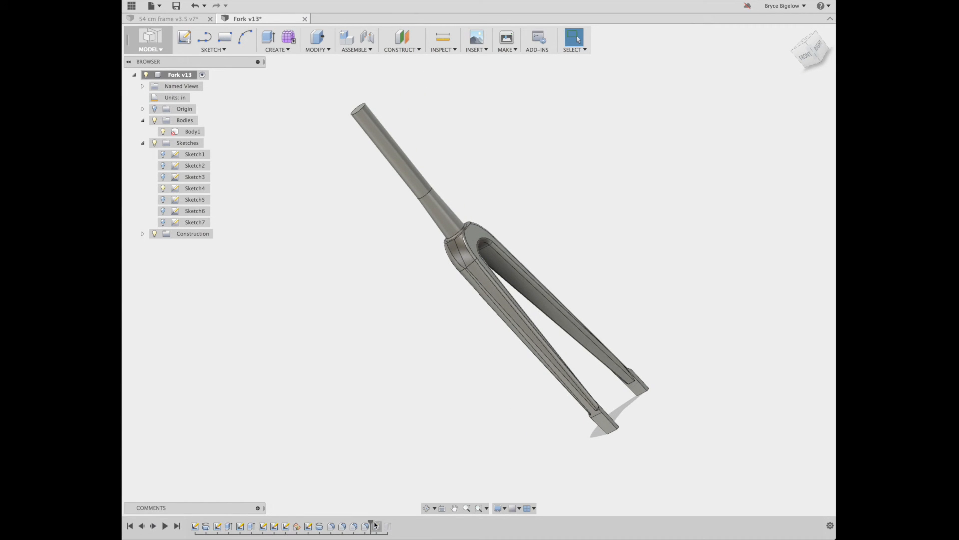
mouse_move(386, 531)
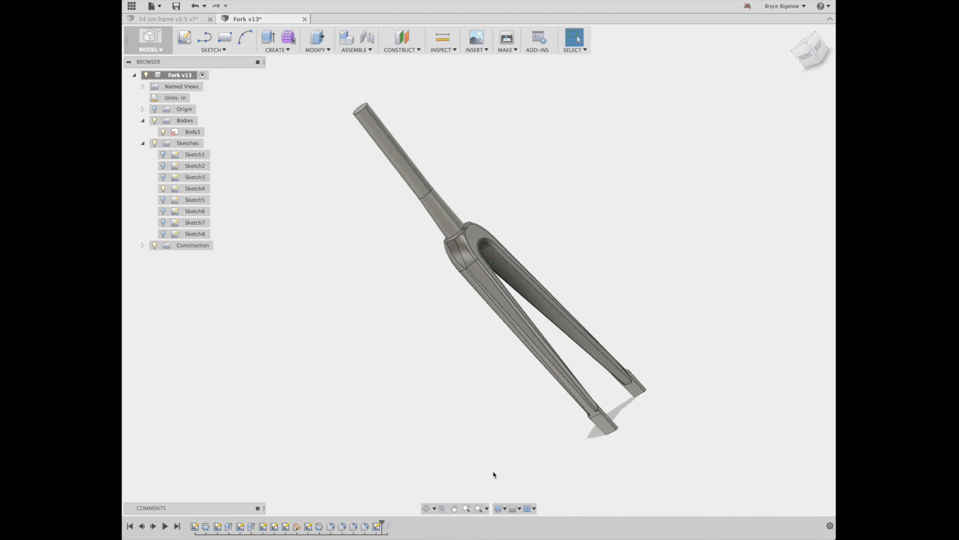
- Create Sketch8 on the blade tip with a rounded dropout slot dimensioned 0.561 and 0.347
click(804, 52)
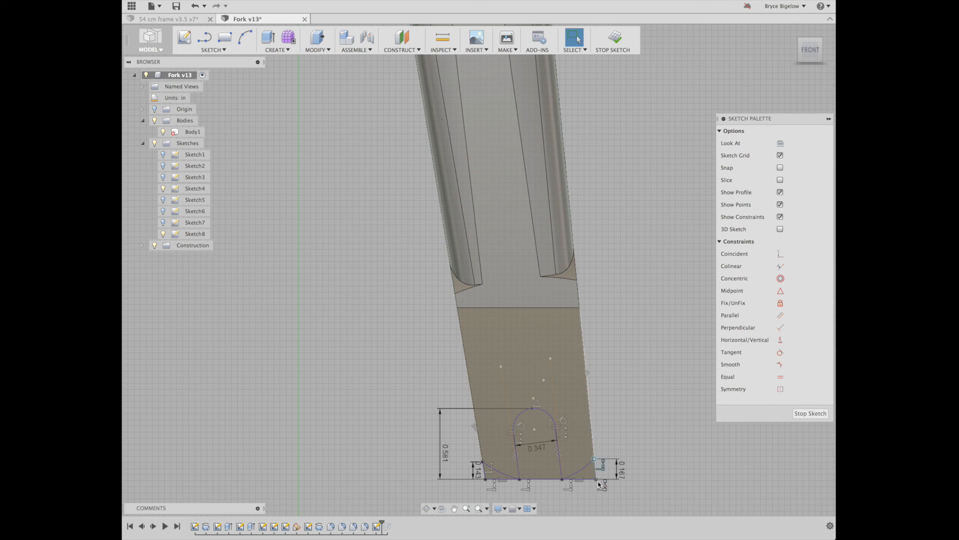
- Finish the dropout slot sketch and switch to the 54 cm frame v3.5 assembly
click(615, 40)
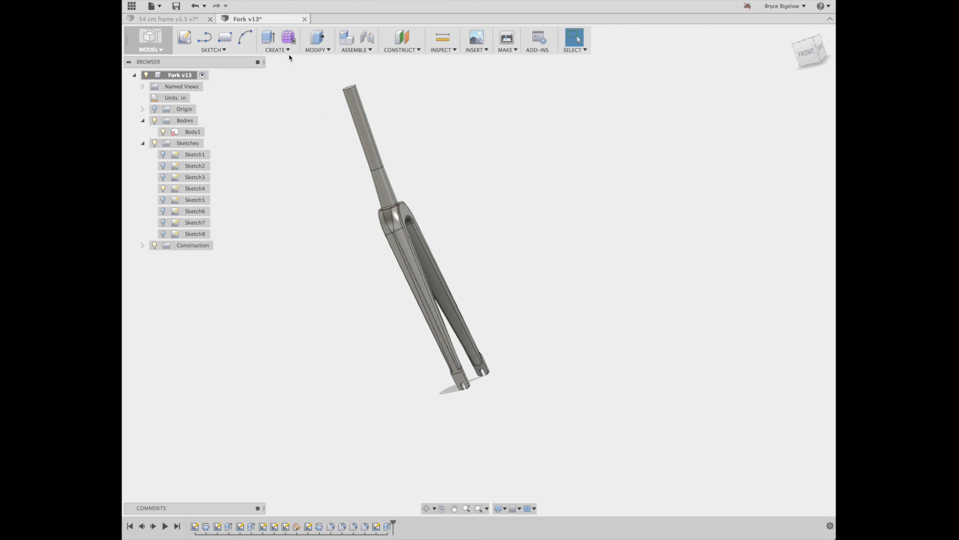
click(165, 19)
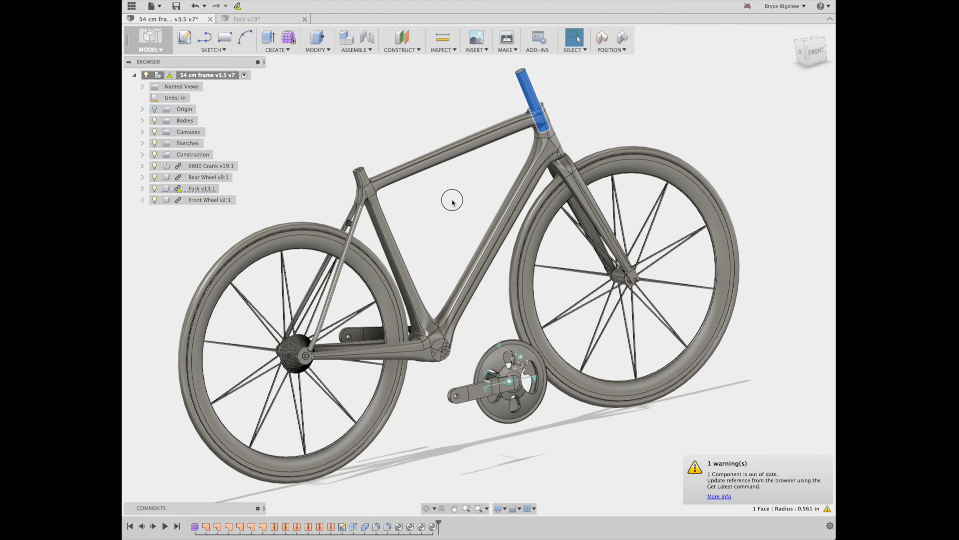